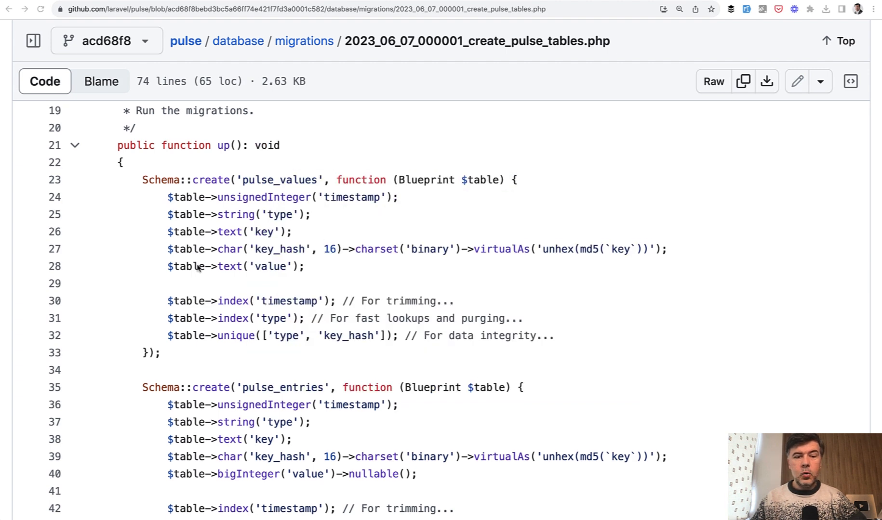
Scroll the create_pulse_tables migration to the pulse_entries indexes and pulse_aggregates schema.
scroll("down", 3)
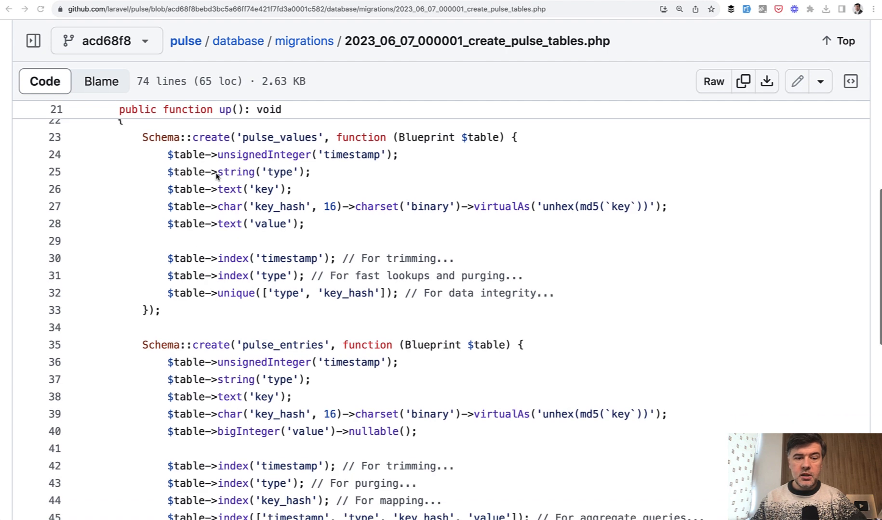
scroll("down", 3)
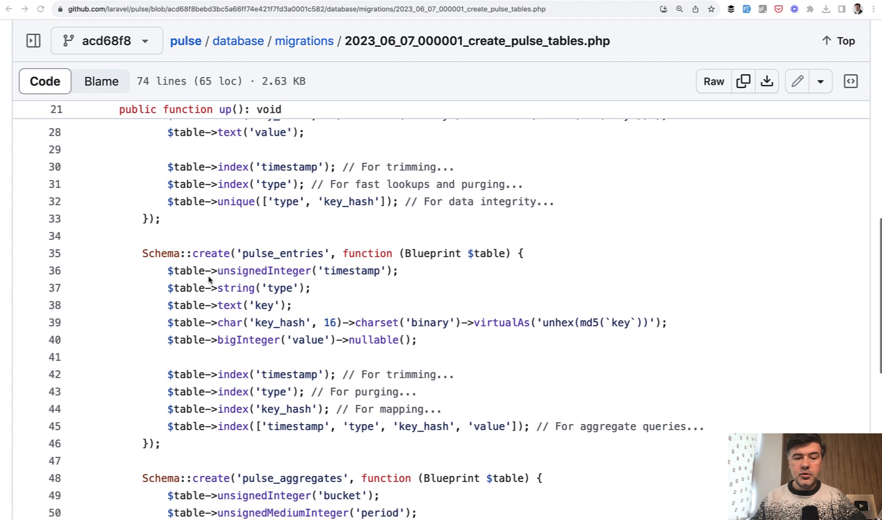
scroll("down", 3)
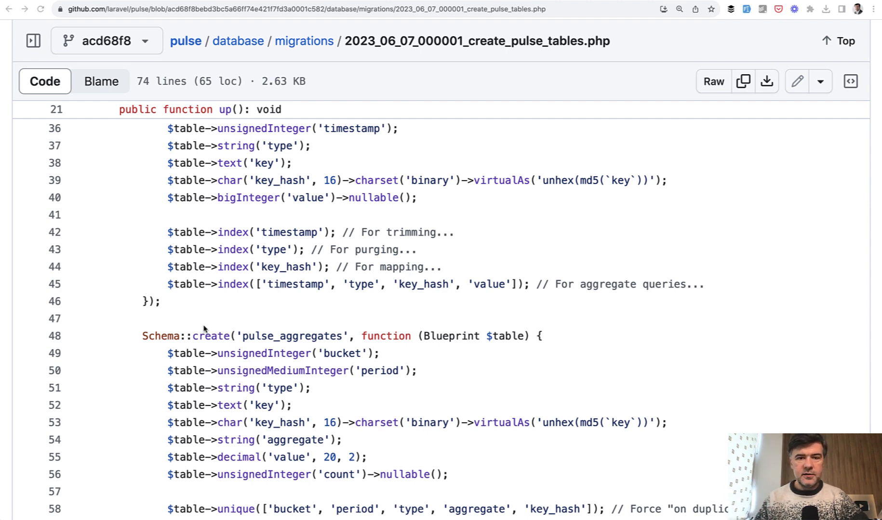
scroll("up", 3)
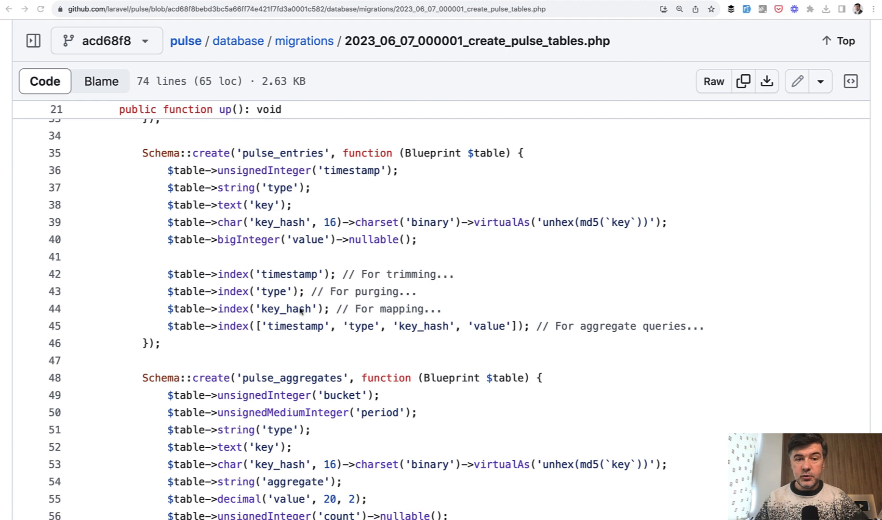
scroll("up", 3)
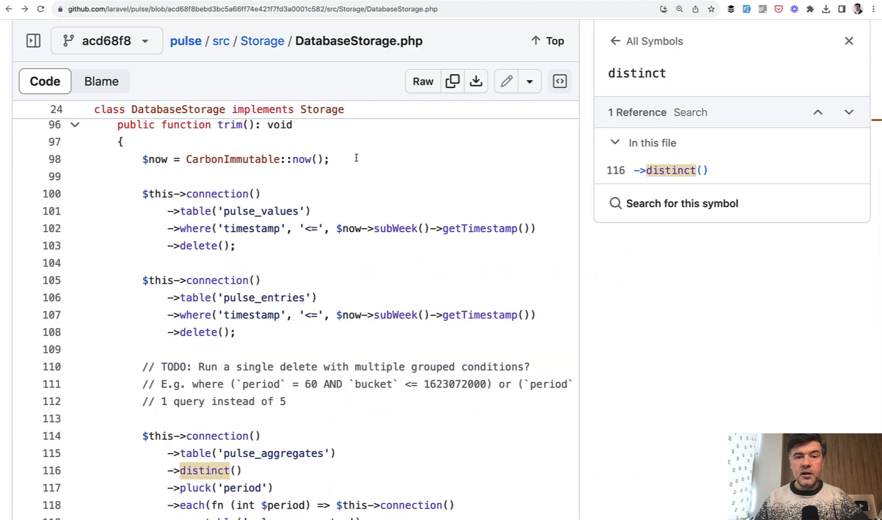
Scroll DatabaseStorage.php down to store(), which inserts entries in chunks within a transaction.
left_click(848, 41)
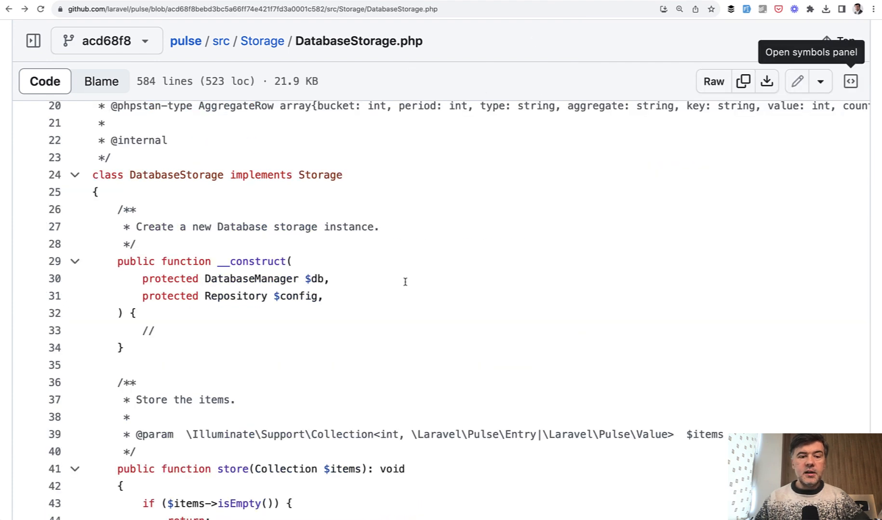
mouse_move(159, 219)
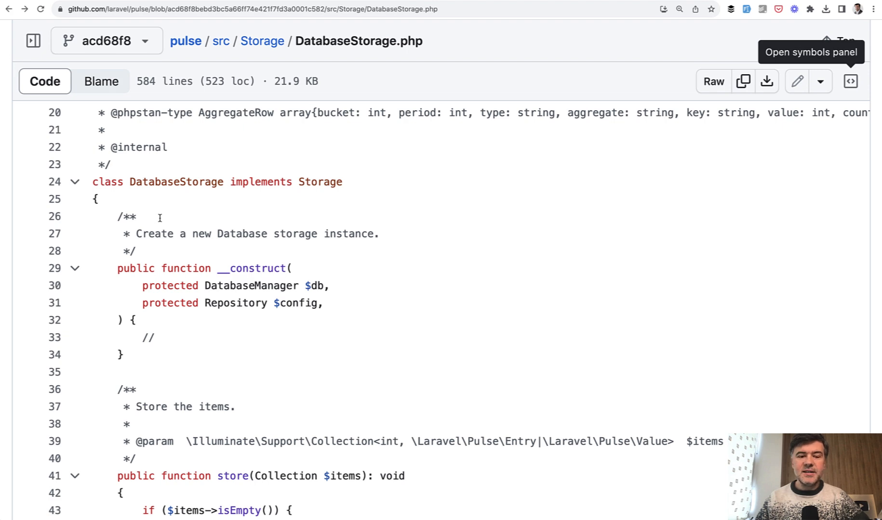
scroll("down", 3)
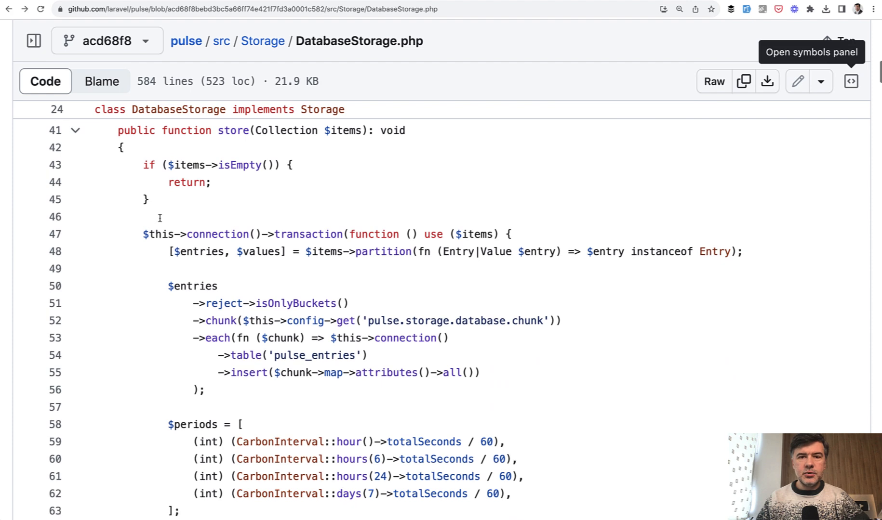
Scroll to trim(), which deletes pulse_values and pulse_entries rows older than a week.
scroll("down", 3)
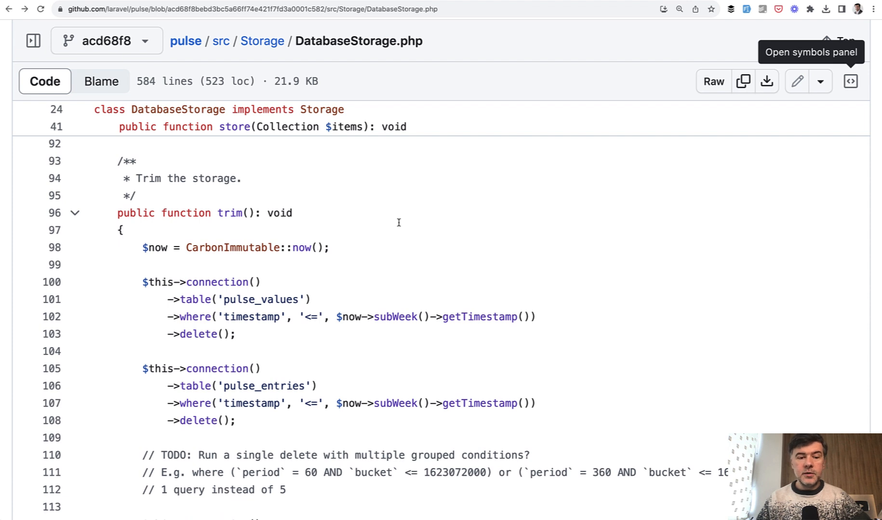
mouse_move(302, 290)
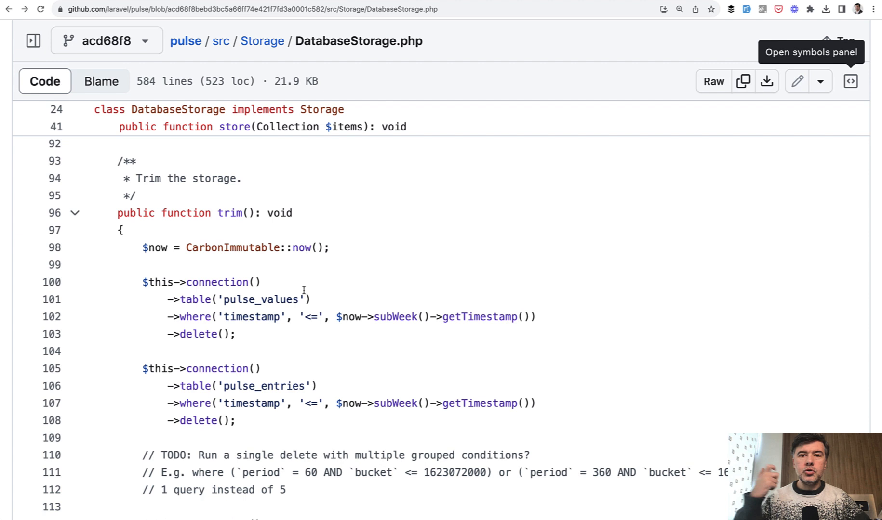
mouse_move(229, 312)
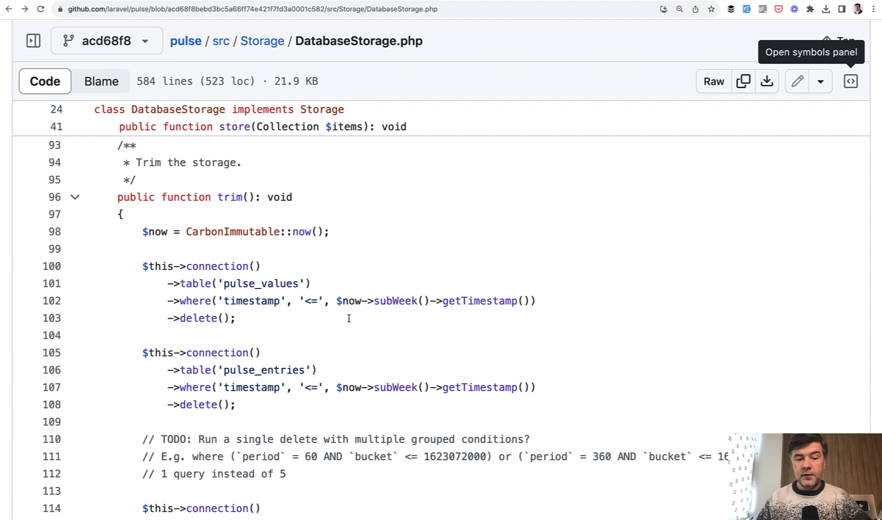
mouse_move(236, 311)
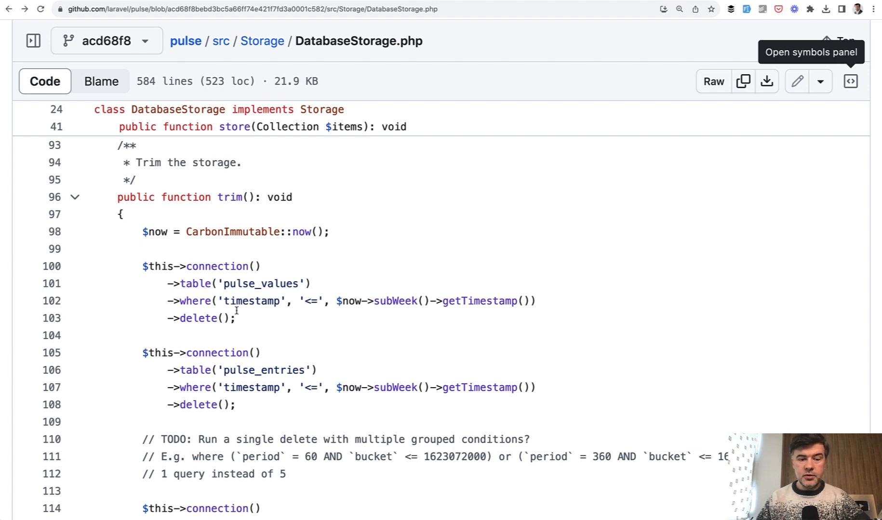
scroll("down", 3)
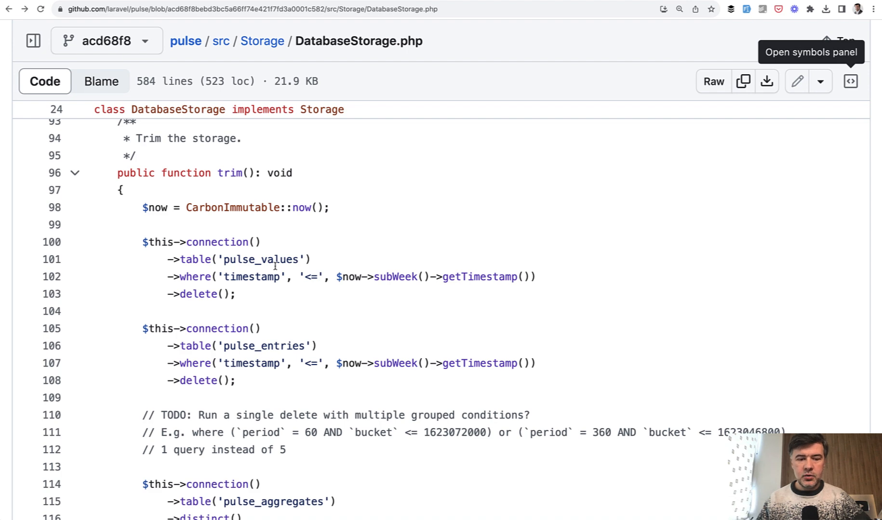
mouse_move(192, 349)
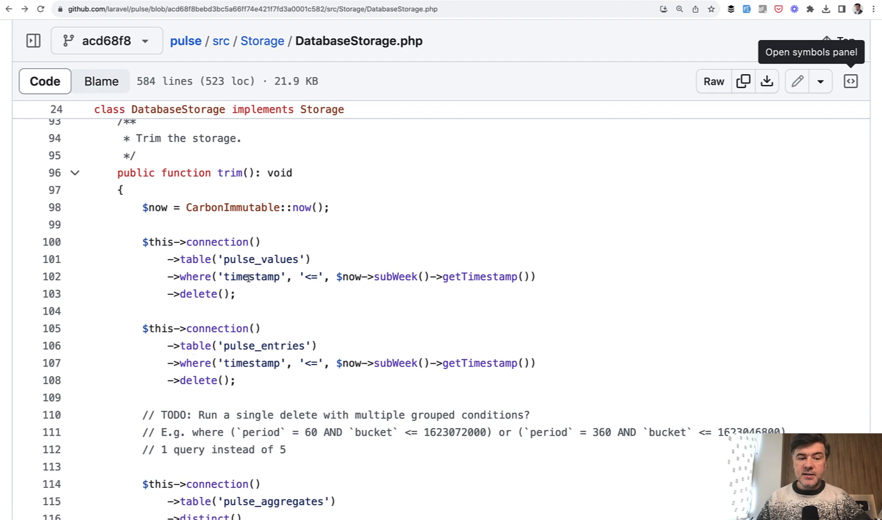
mouse_move(276, 260)
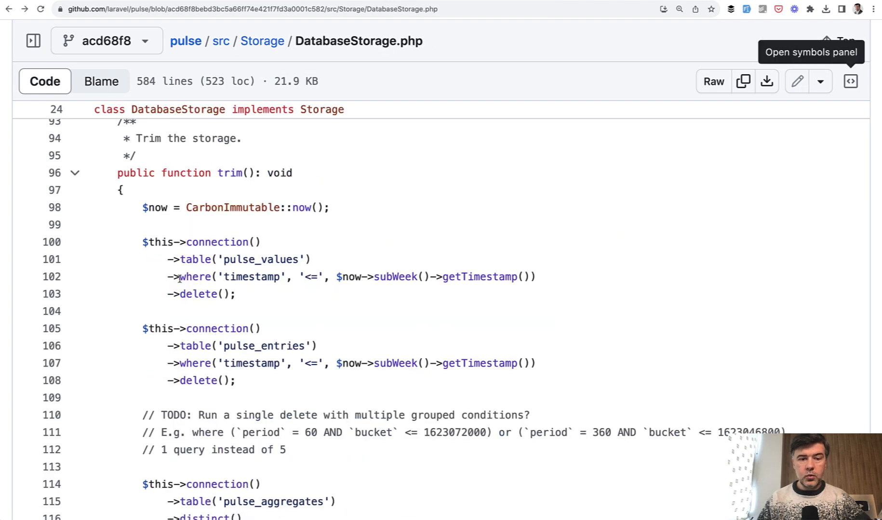
scroll("down", 3)
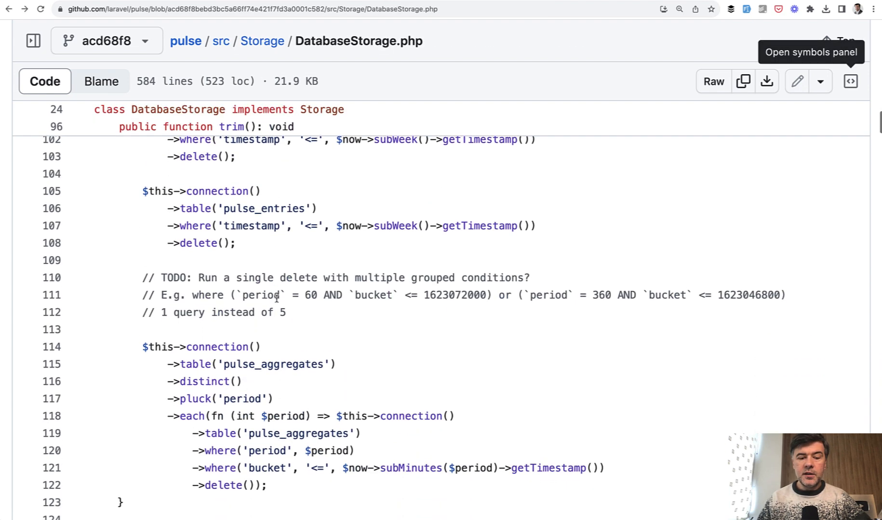
scroll("down", 3)
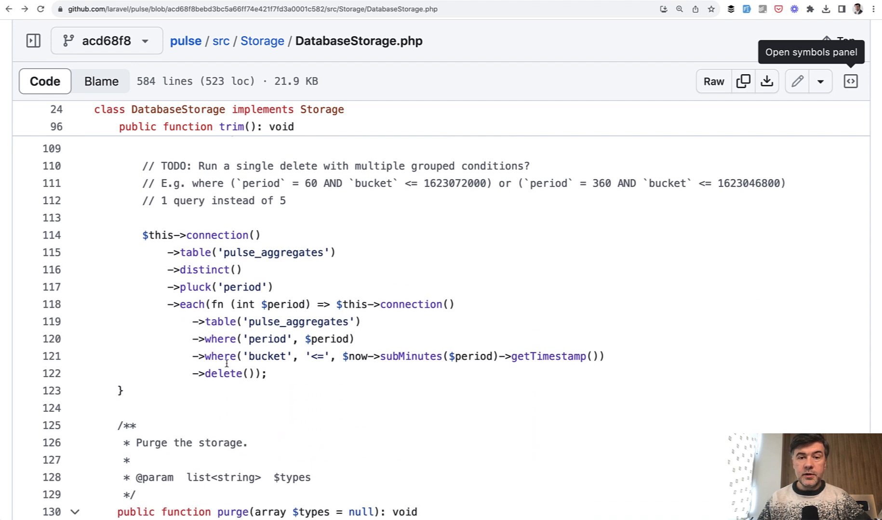
mouse_move(202, 326)
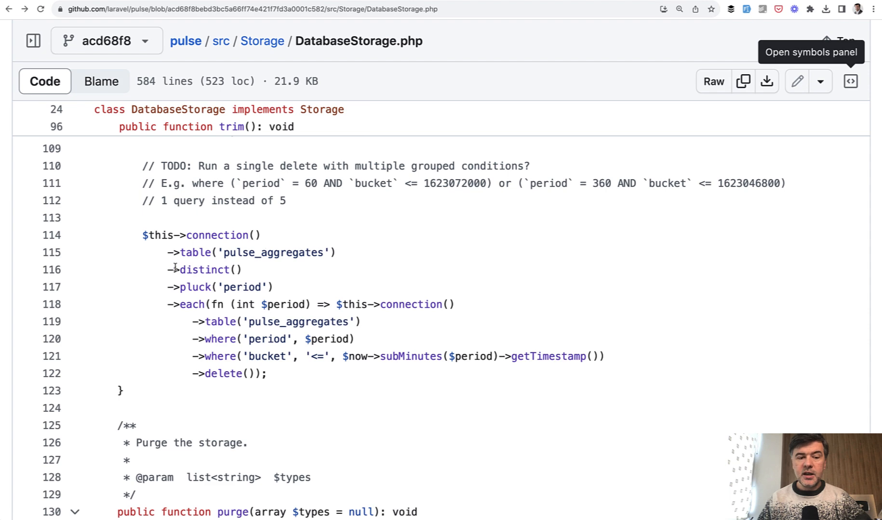
mouse_move(304, 269)
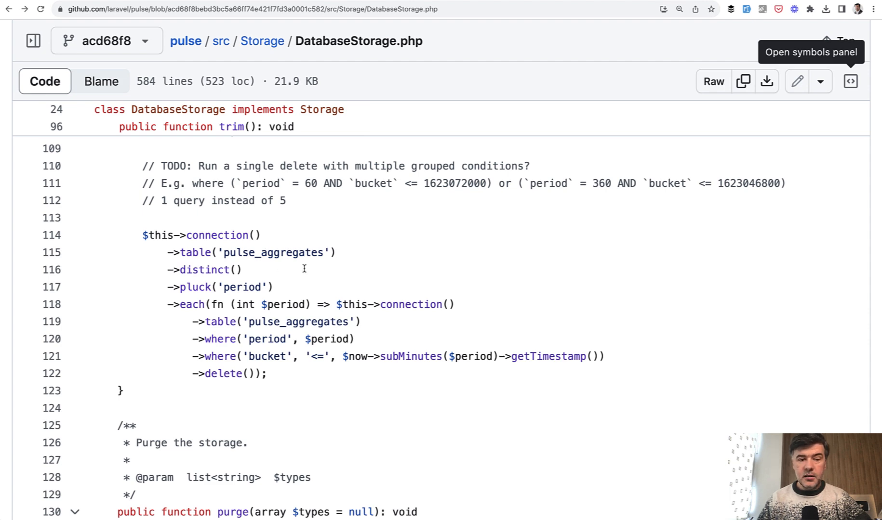
mouse_move(276, 276)
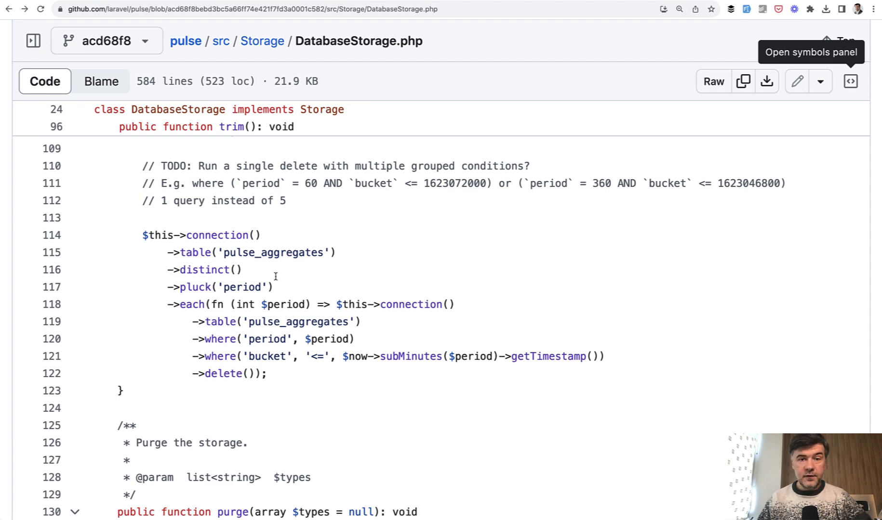
mouse_move(372, 318)
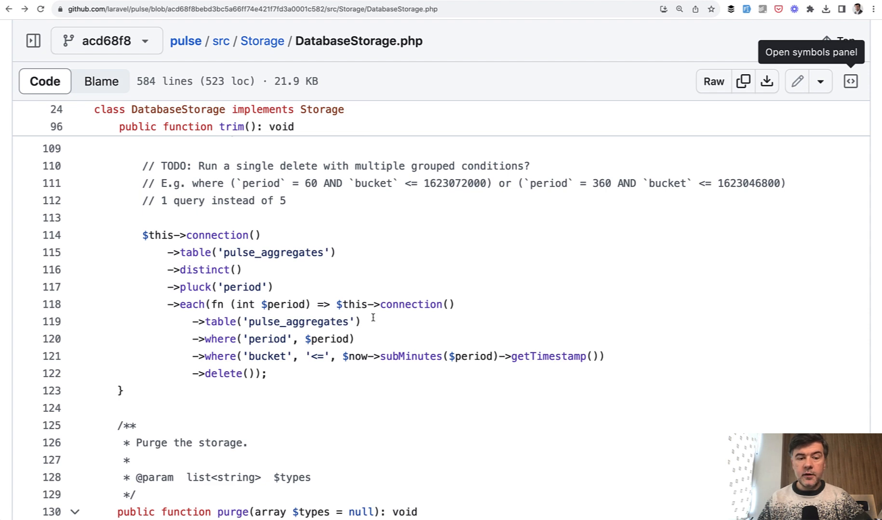
mouse_move(228, 329)
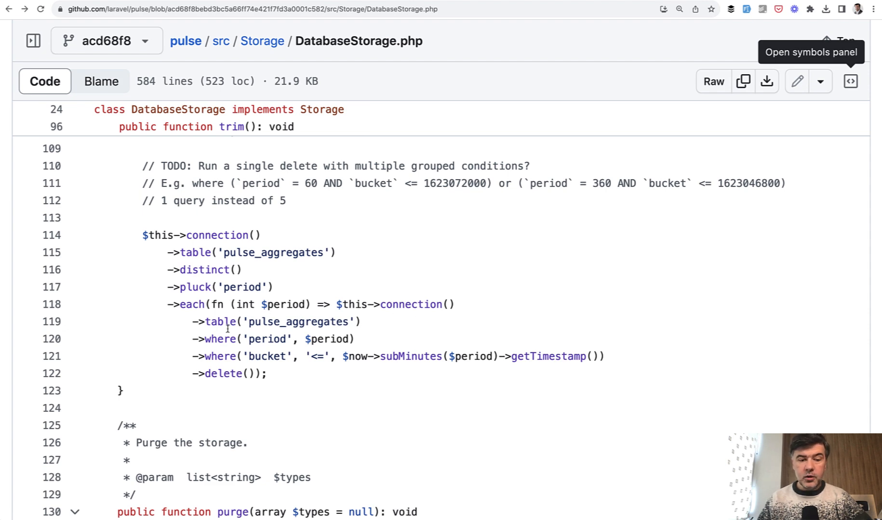
mouse_move(342, 368)
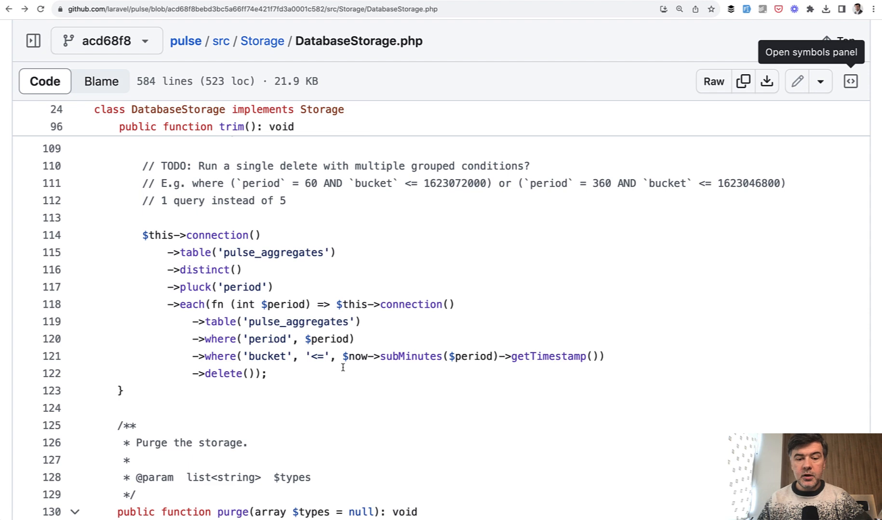
mouse_move(242, 374)
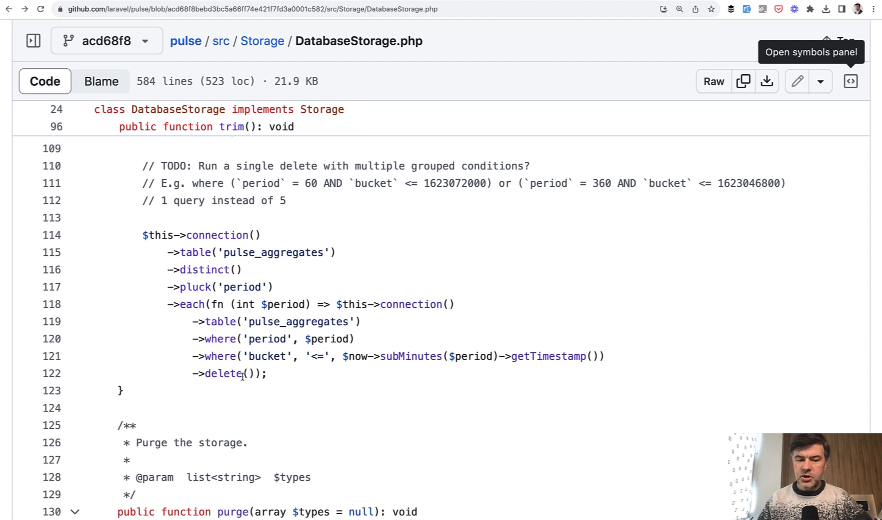
scroll("down", 3)
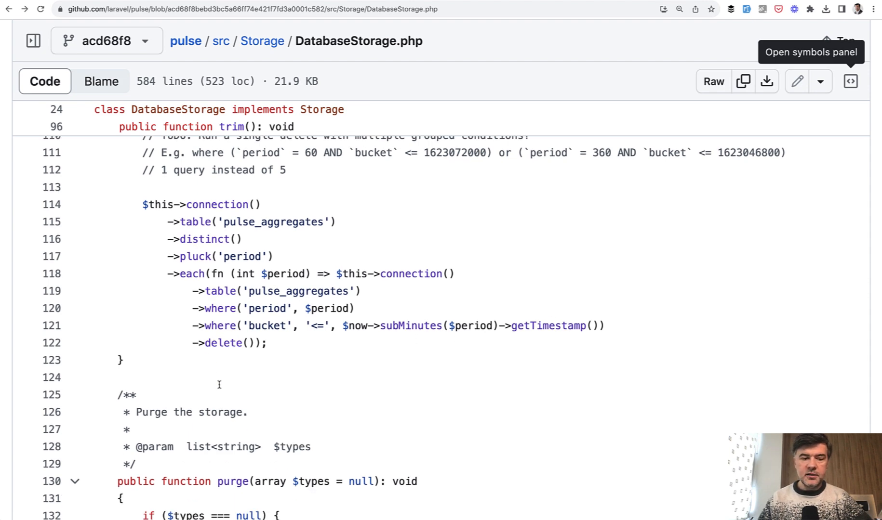
Scroll DatabaseStorage.php to purge(), which truncates all three Pulse tables or deletes given types.
scroll("down", 3)
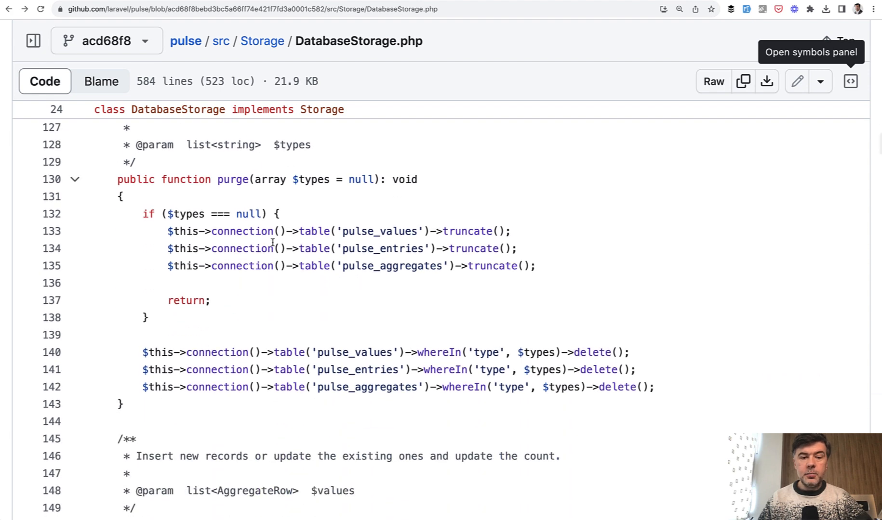
scroll("down", 3)
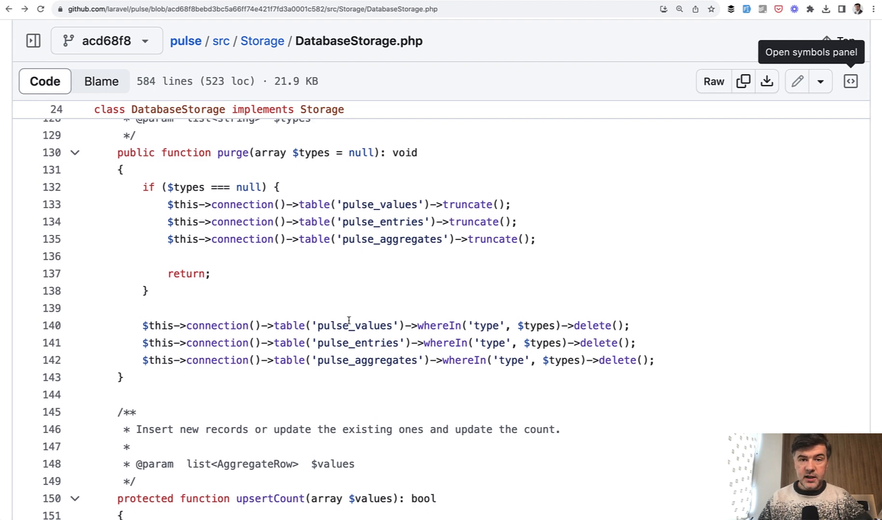
mouse_move(577, 342)
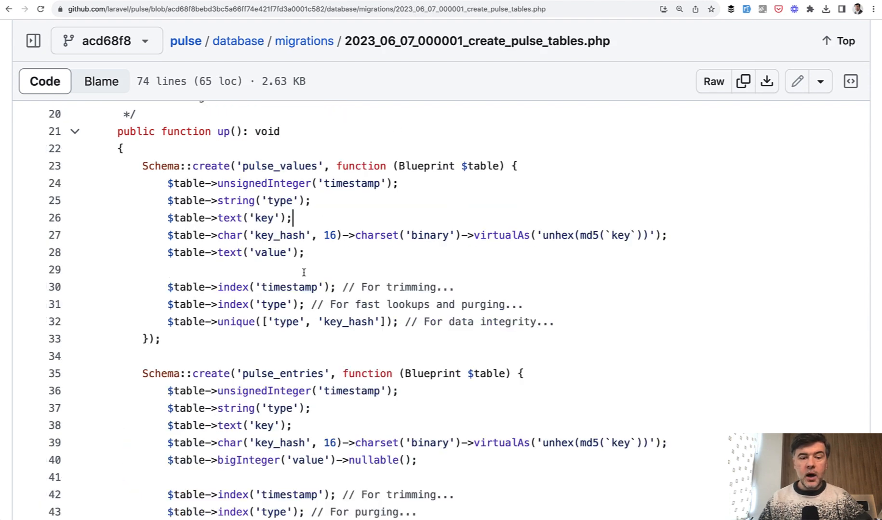
mouse_move(417, 321)
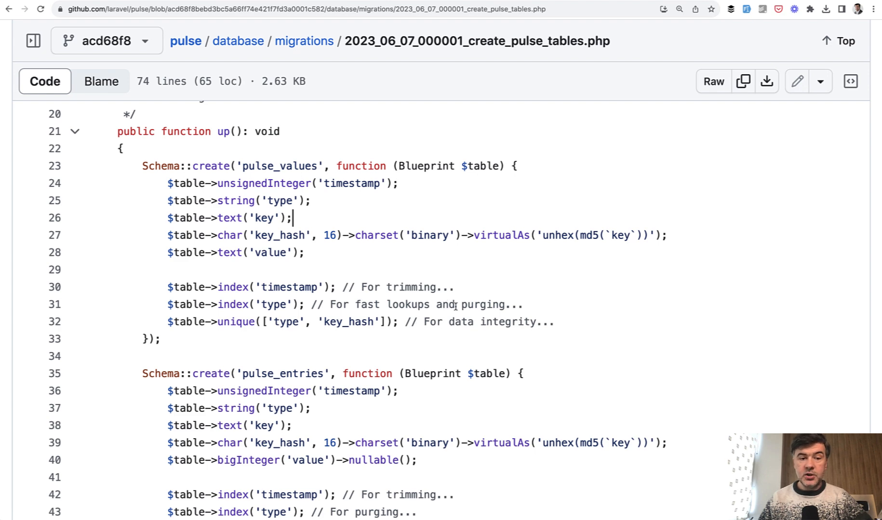
scroll("down", 3)
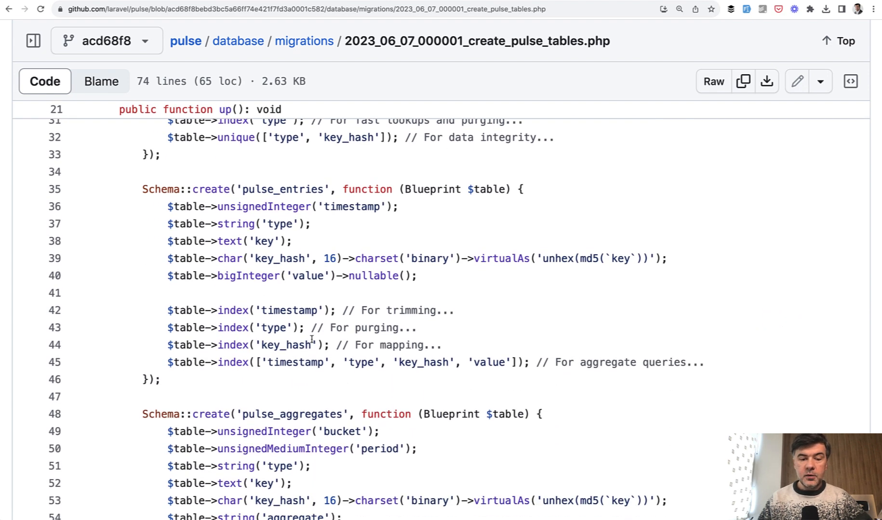
scroll("down", 3)
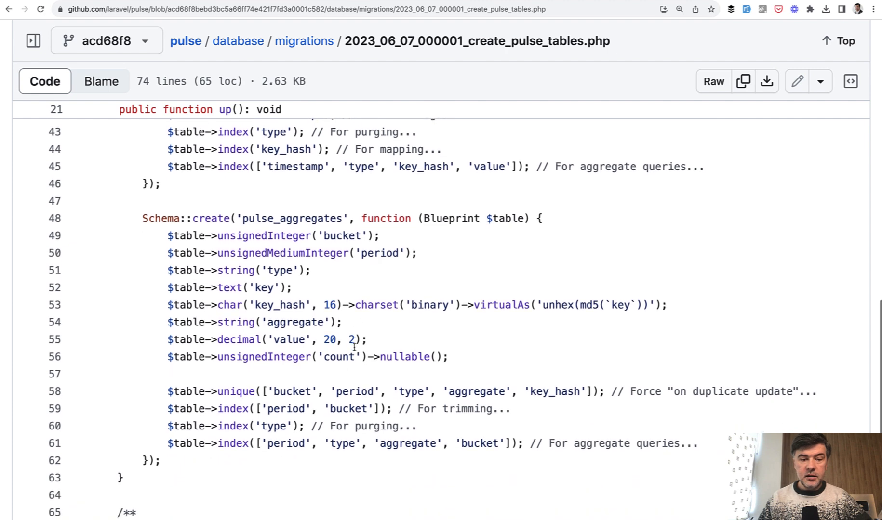
scroll("up", 3)
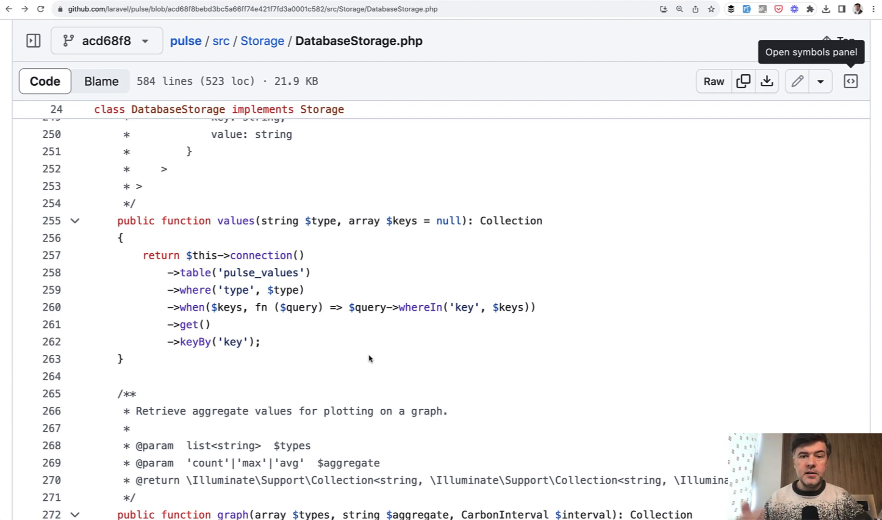
mouse_move(233, 307)
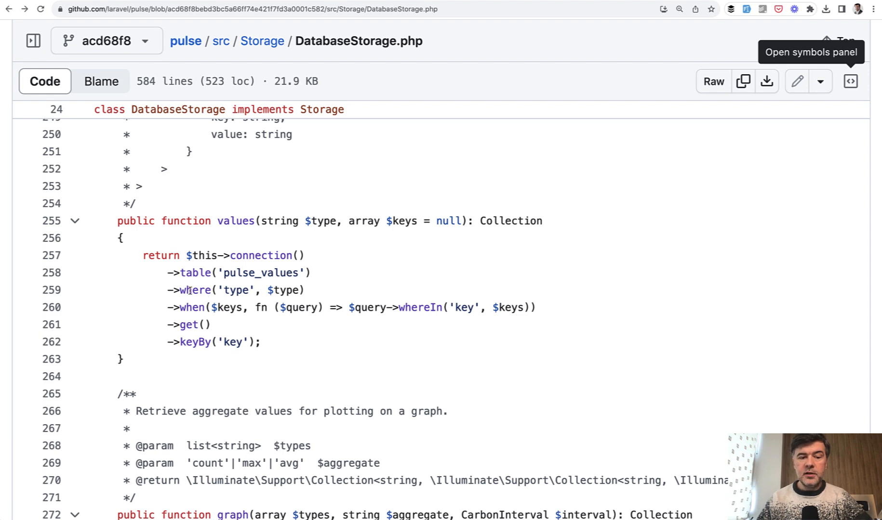
mouse_move(222, 307)
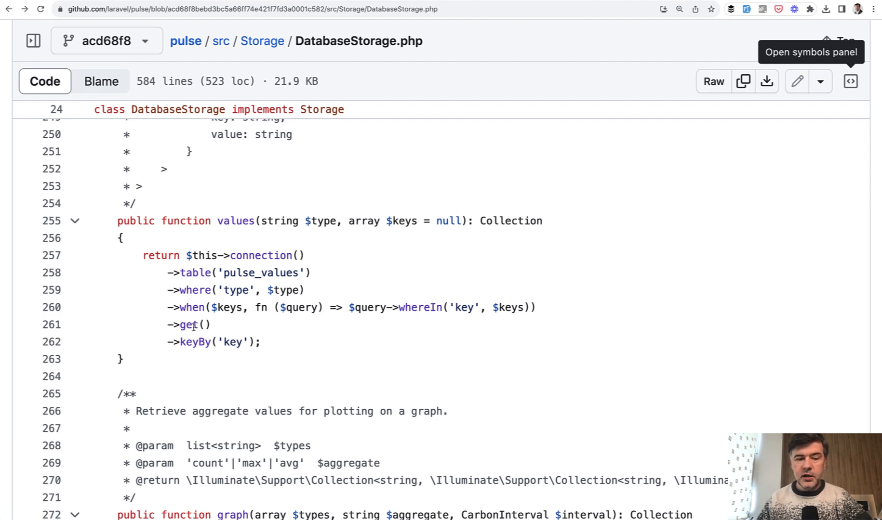
mouse_move(238, 364)
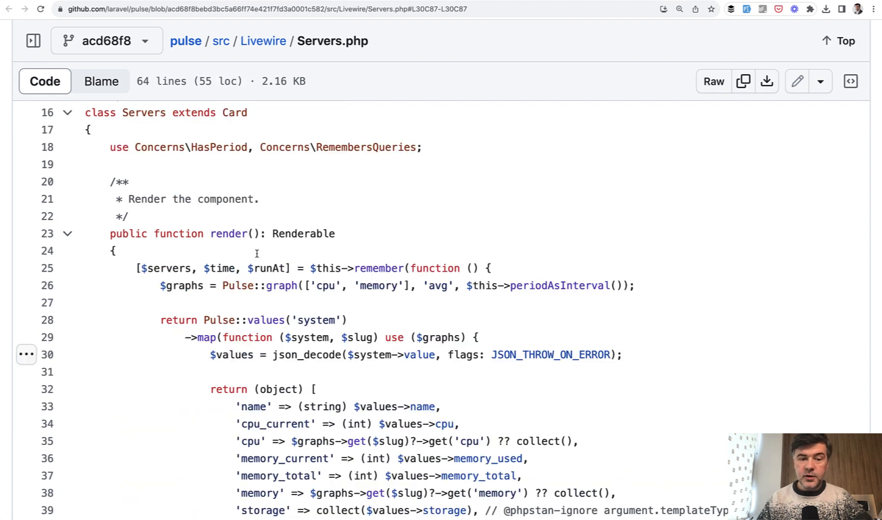
Scroll Servers.php render() to the name, cpu, memory, storage mapping and servers-chart-update dispatch.
scroll("down", 3)
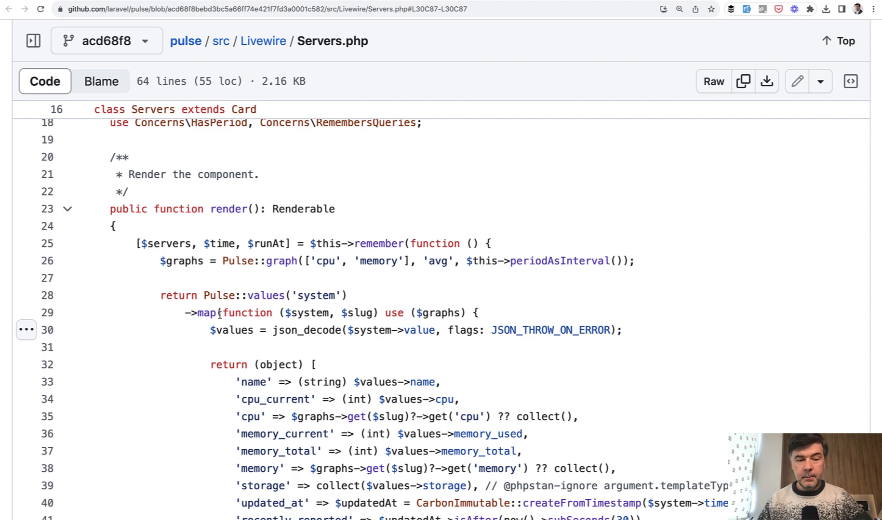
mouse_move(338, 338)
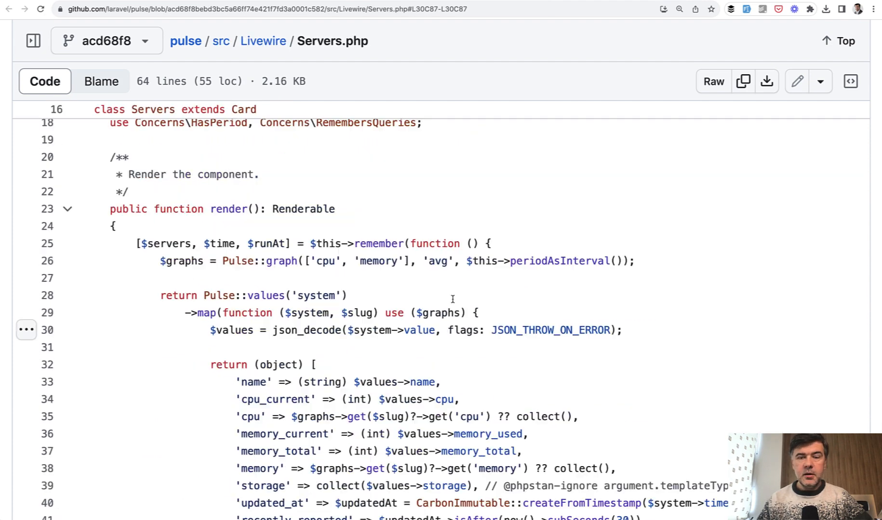
scroll("down", 3)
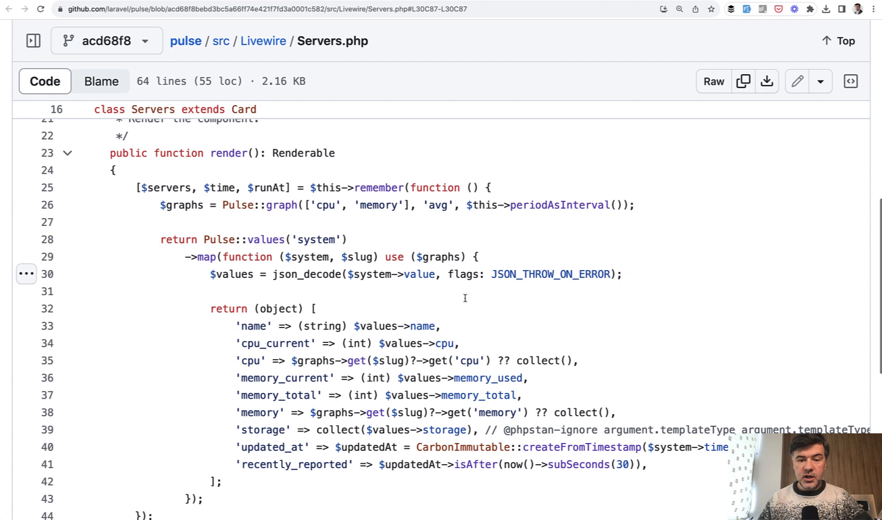
mouse_move(343, 302)
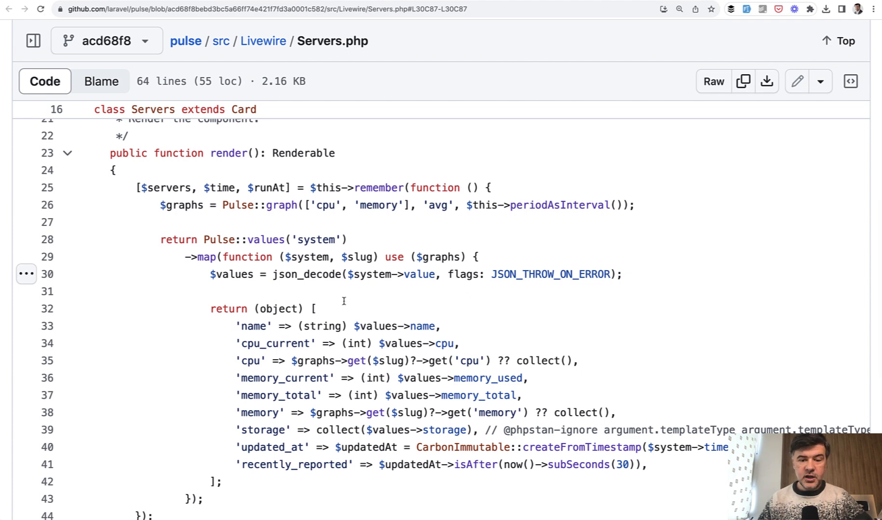
scroll("down", 3)
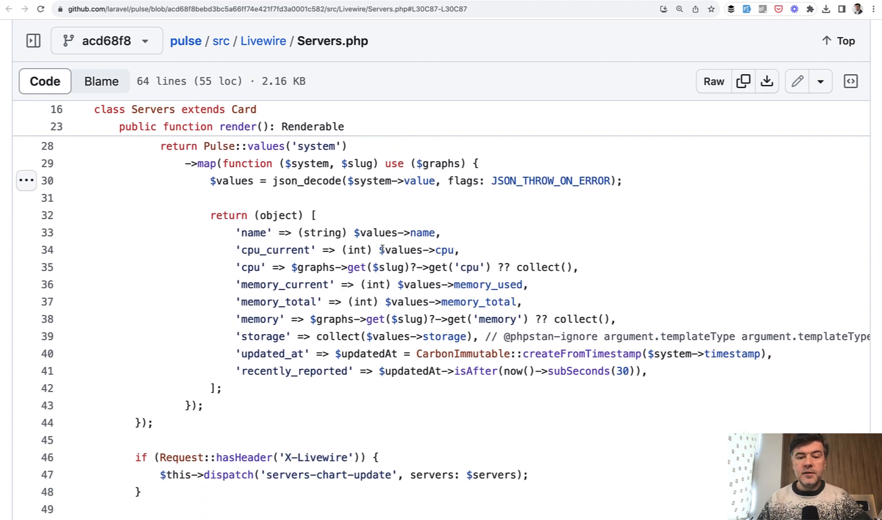
mouse_move(393, 236)
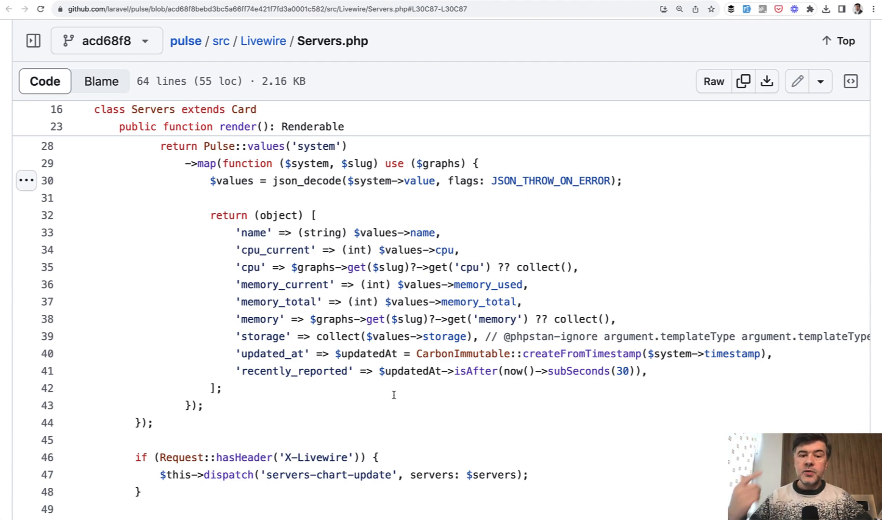
mouse_move(397, 353)
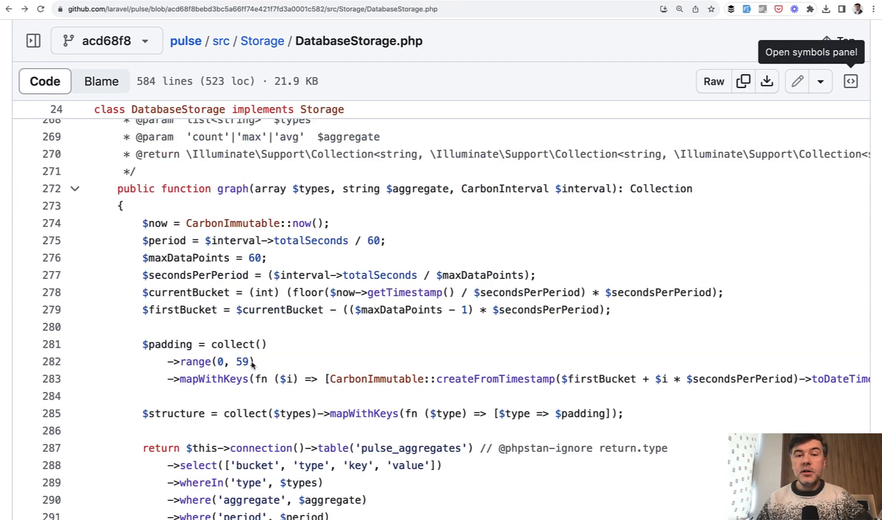
Read through the remainder of graph()'s pulse_aggregates query in DatabaseStorage.php.
scroll("up", 3)
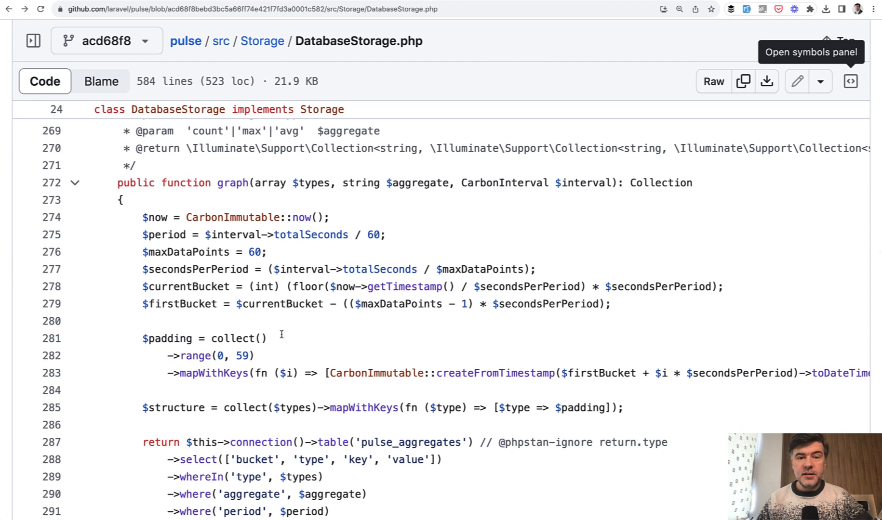
mouse_move(256, 296)
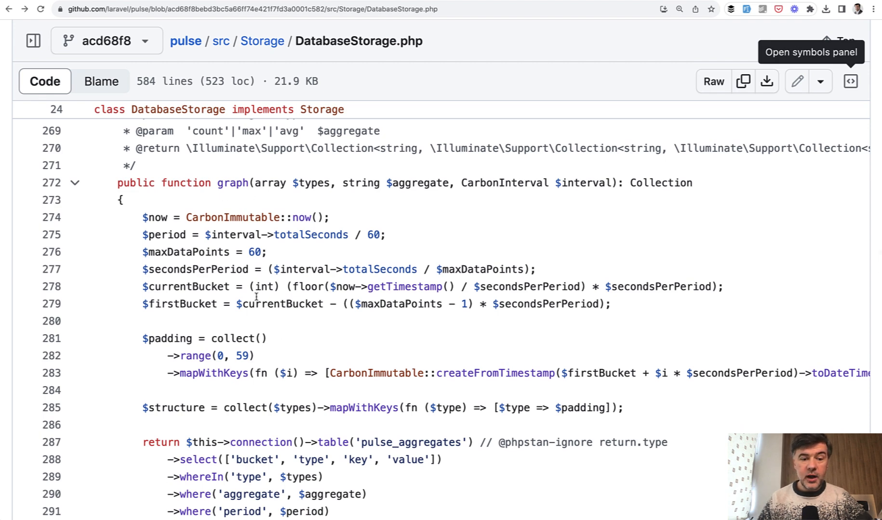
scroll("down", 3)
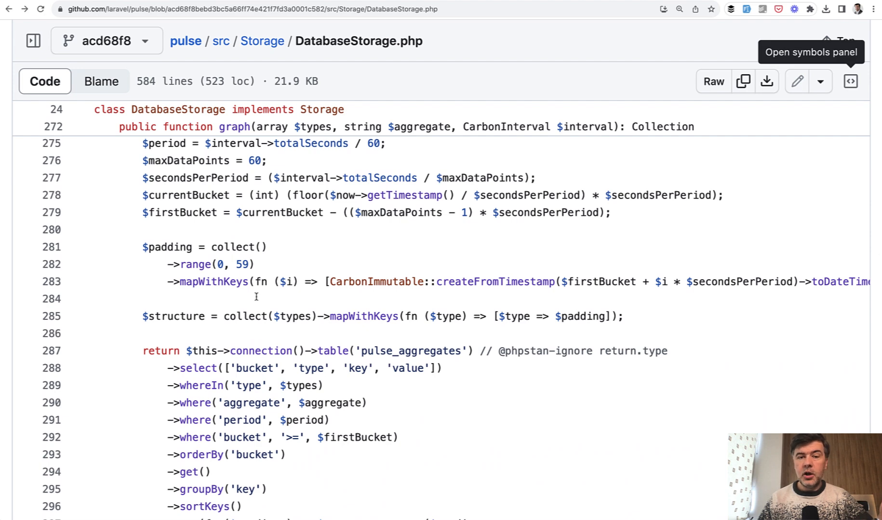
scroll("down", 3)
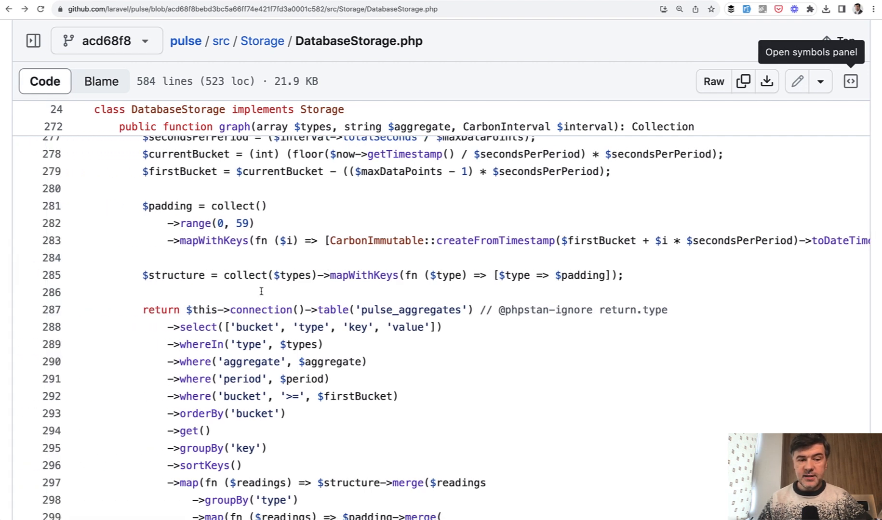
scroll("down", 3)
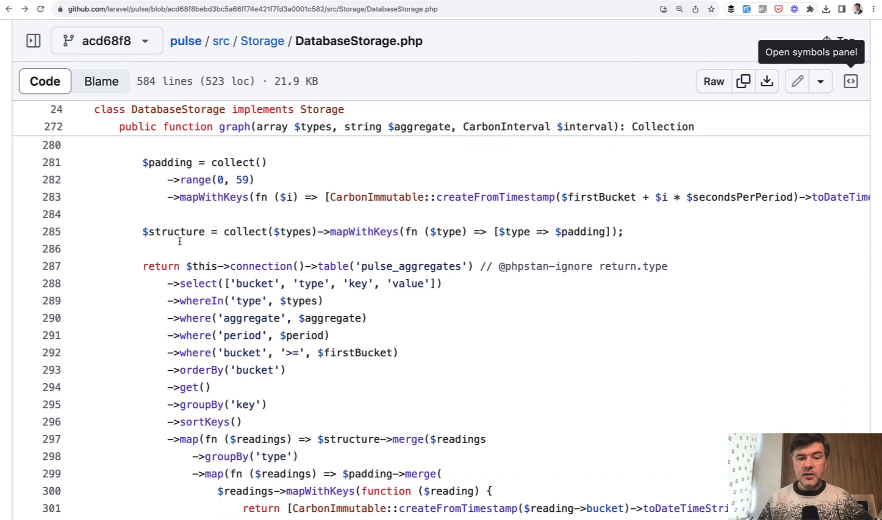
mouse_move(465, 257)
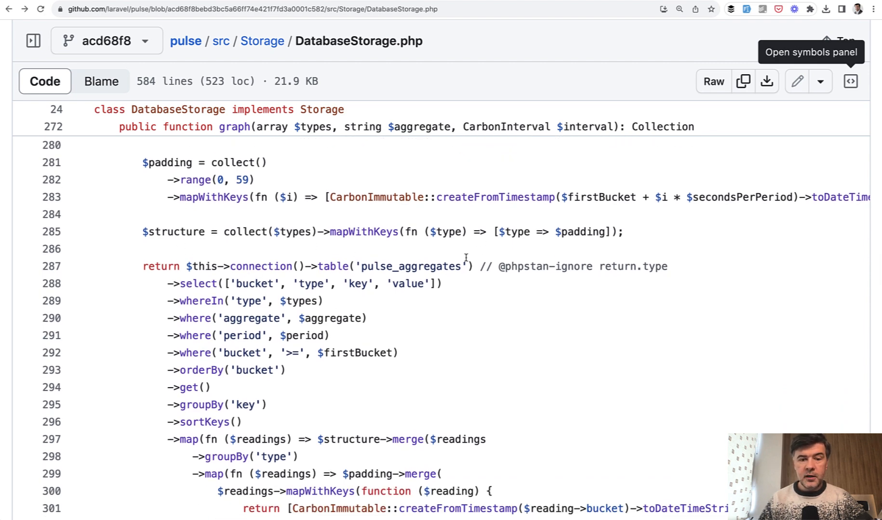
scroll("down", 3)
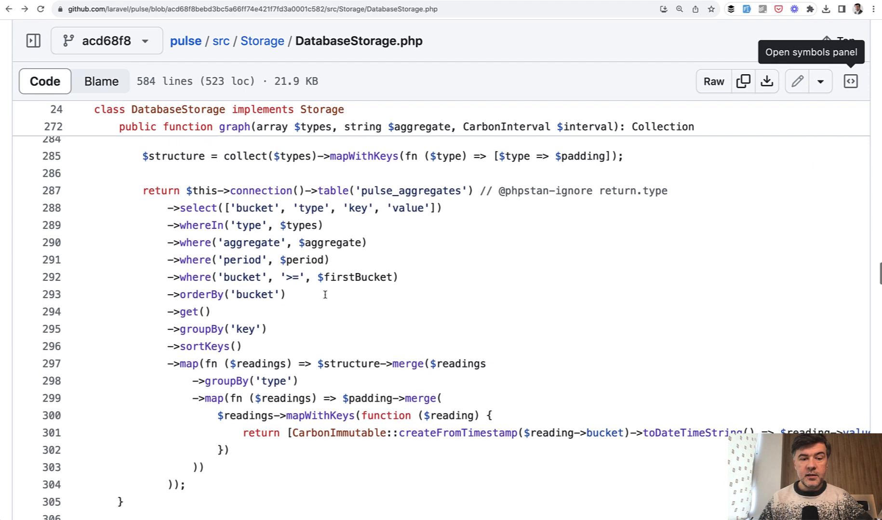
mouse_move(378, 296)
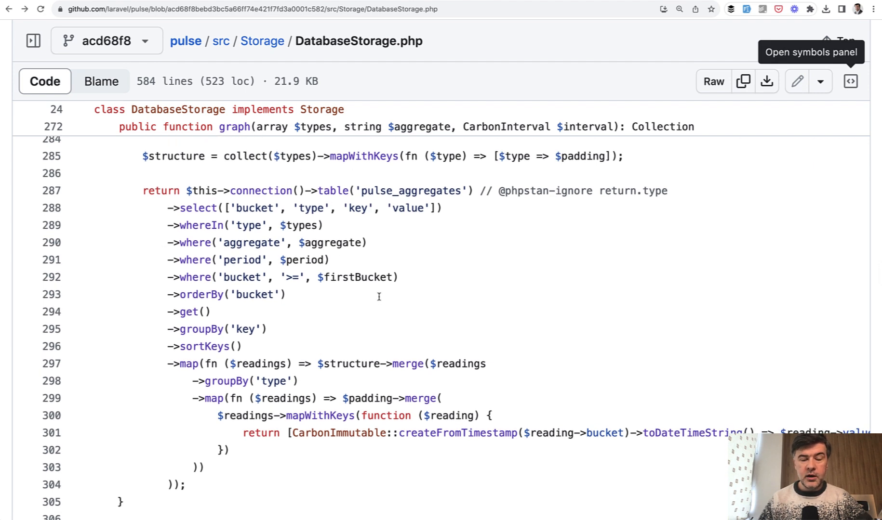
mouse_move(219, 276)
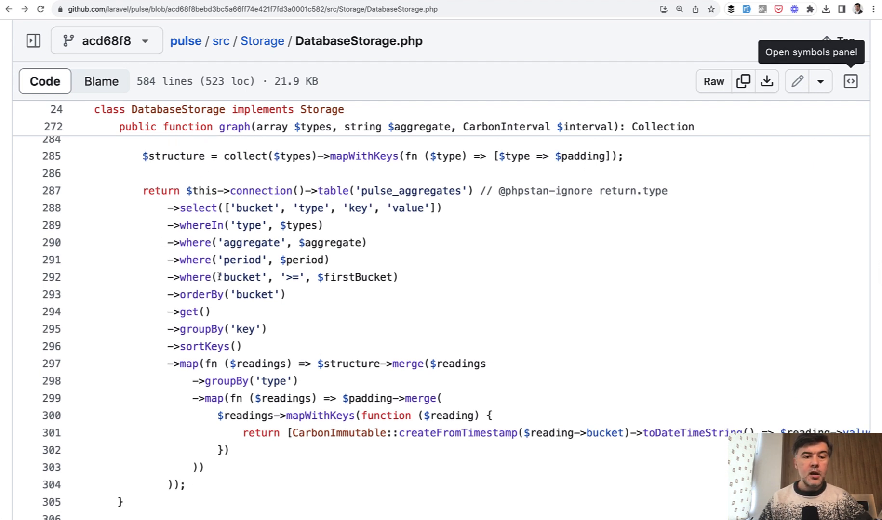
scroll("down", 3)
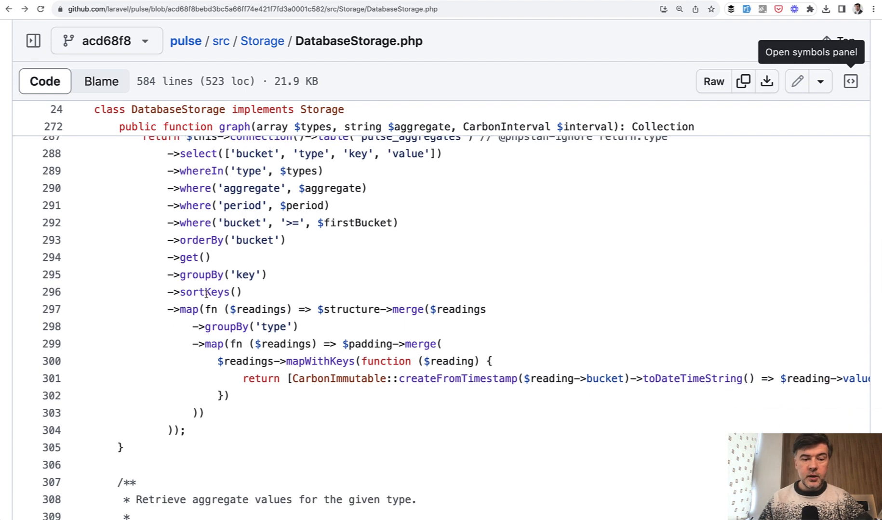
mouse_move(224, 325)
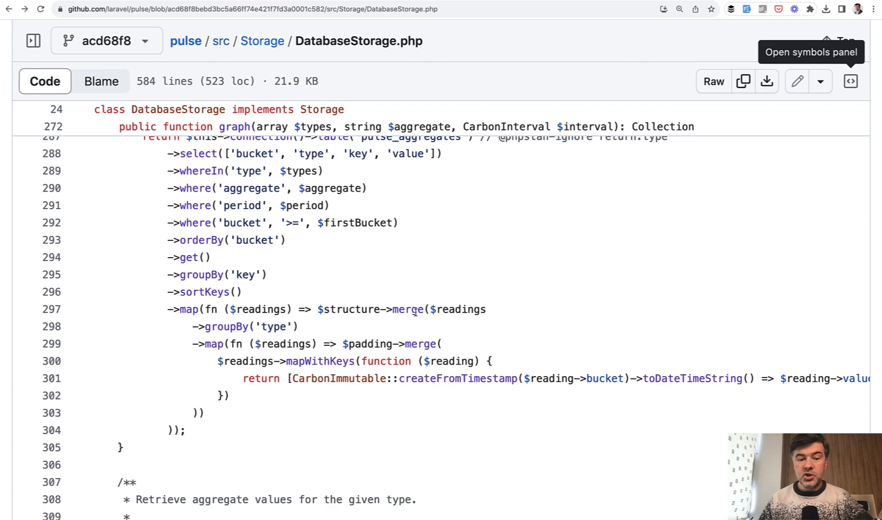
scroll("down", 3)
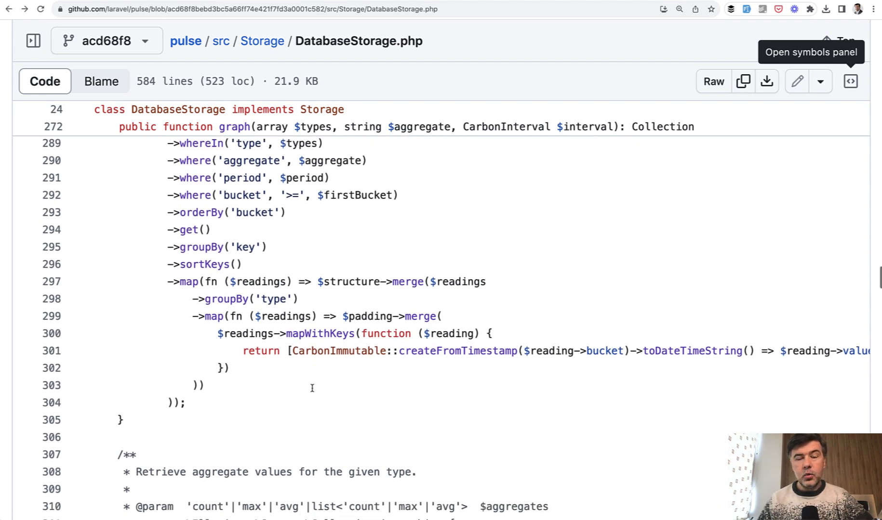
scroll("up", 3)
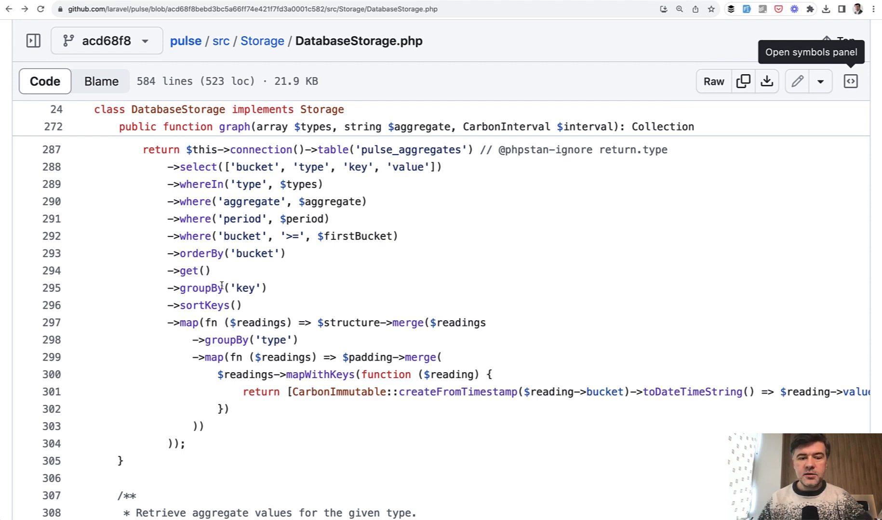
Scroll past graph() to the aggregate() signature at line 318 with count, max, avg types.
scroll("down", 3)
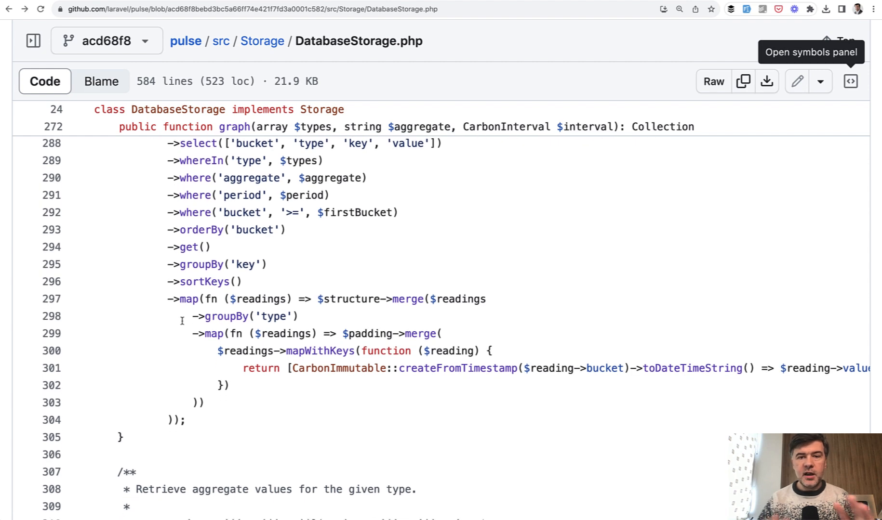
scroll("down", 3)
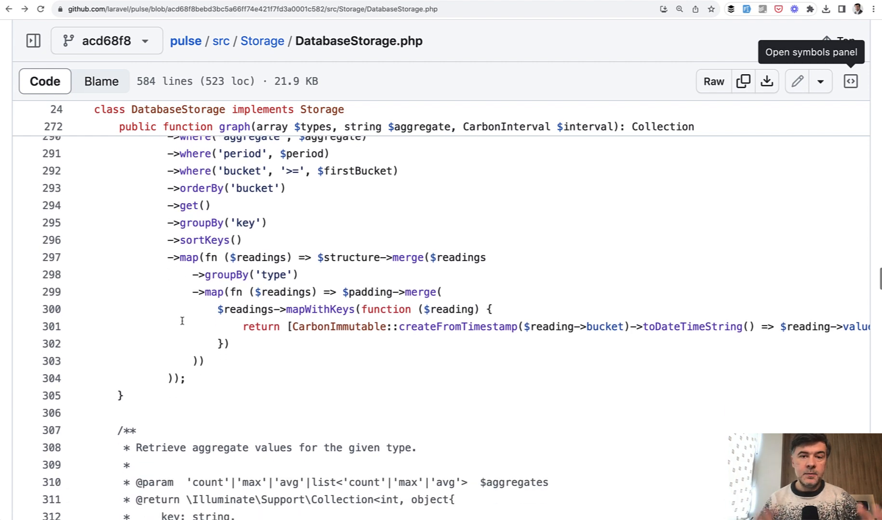
scroll("down", 3)
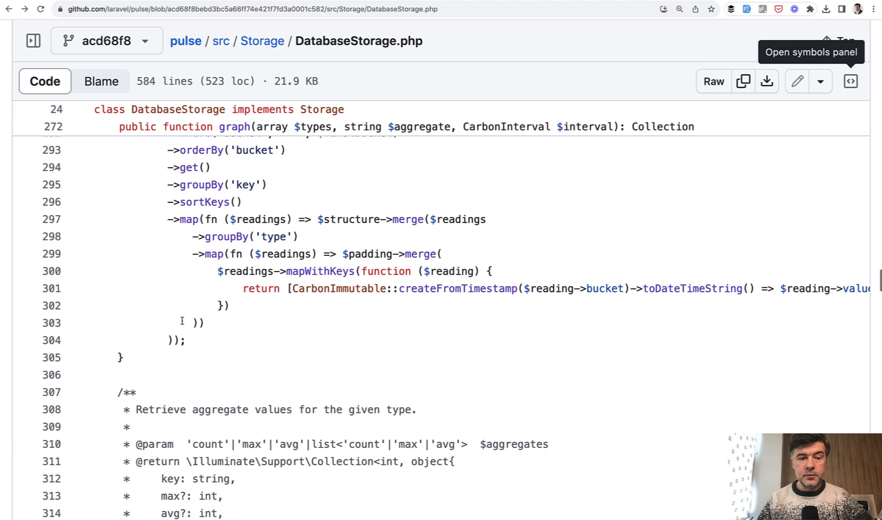
scroll("down", 3)
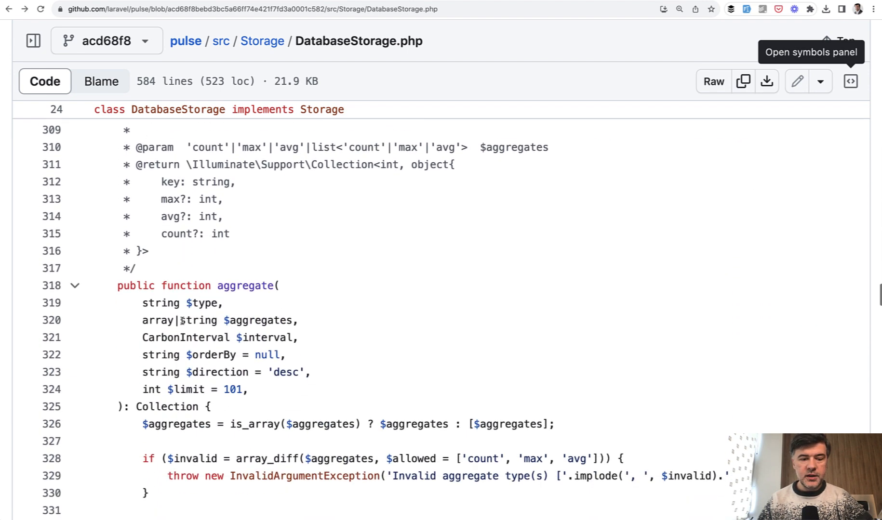
Scroll aggregate() from line 318 to line 412, through grouping, ordering, limiting and get().
scroll("down", 3)
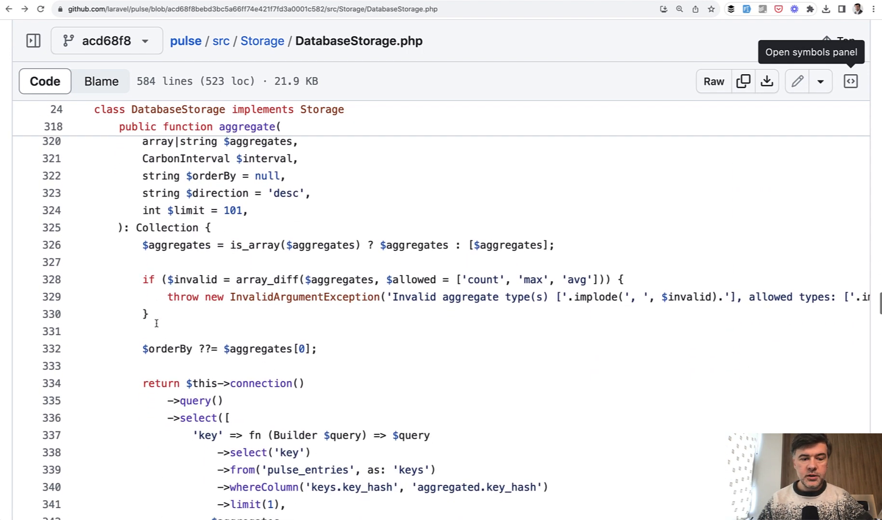
scroll("down", 3)
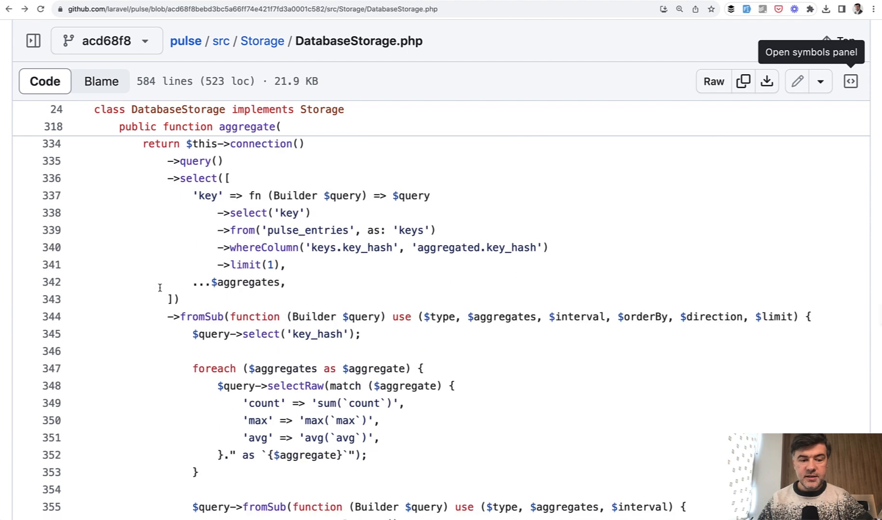
scroll("down", 3)
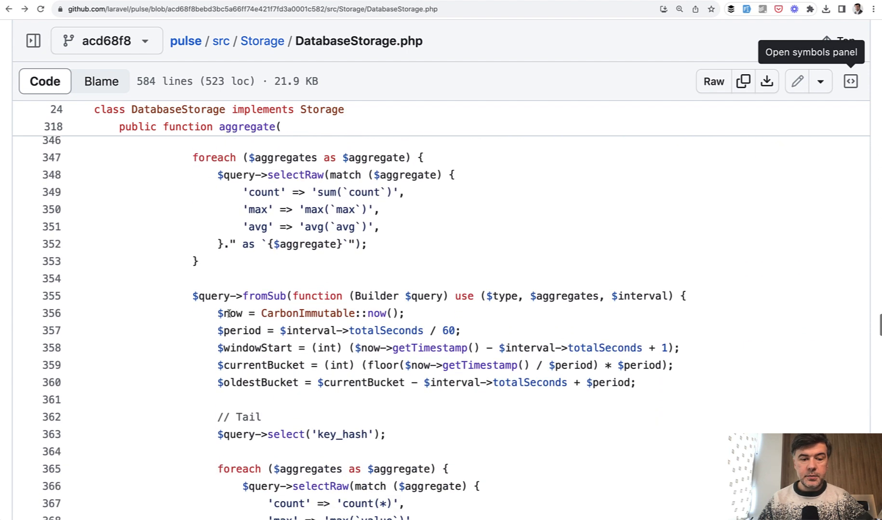
scroll("down", 3)
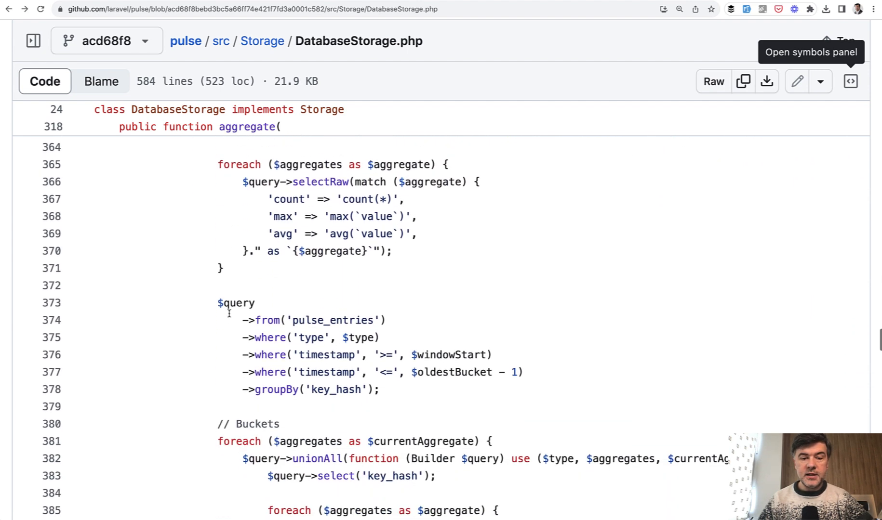
scroll("down", 3)
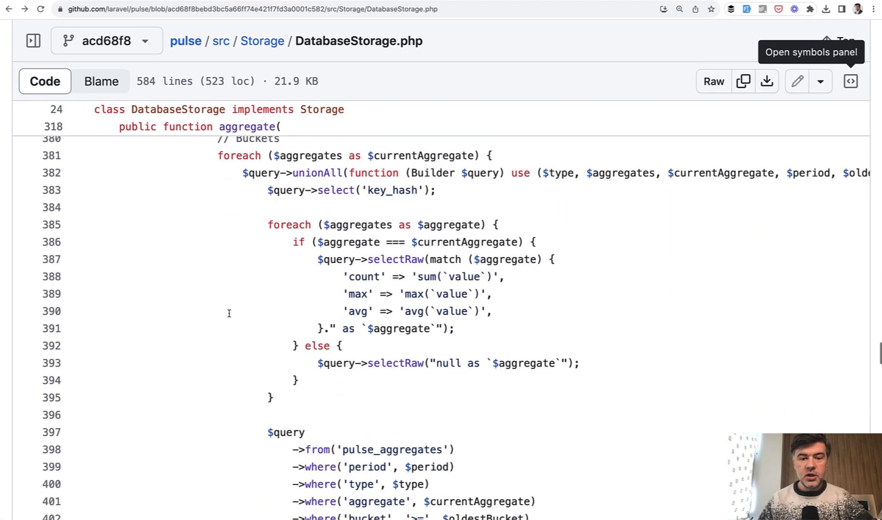
scroll("down", 3)
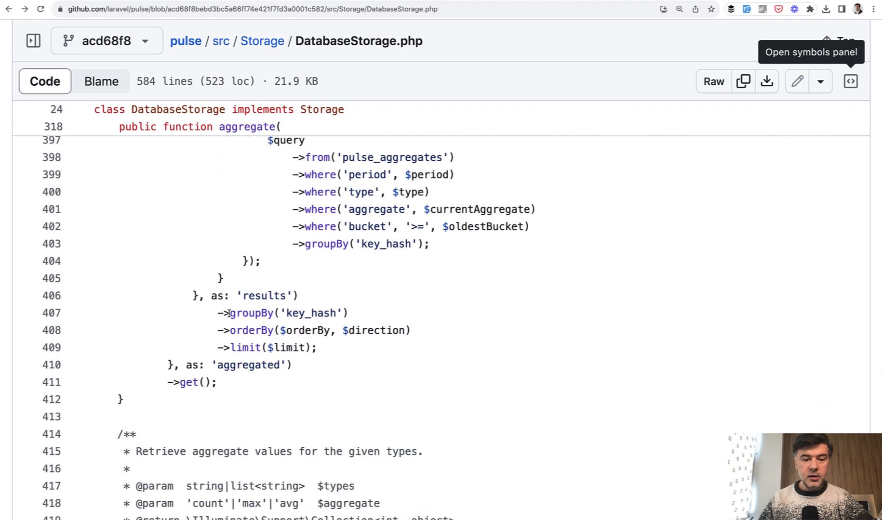
scroll("down", 3)
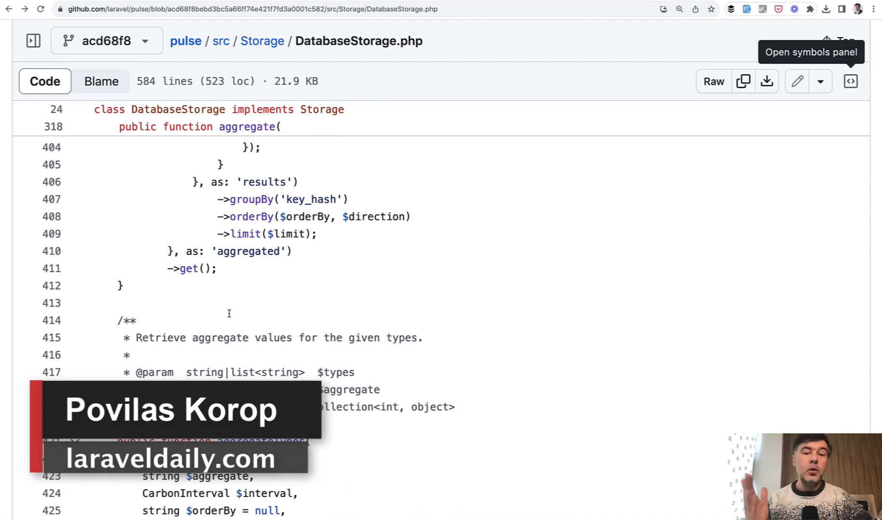